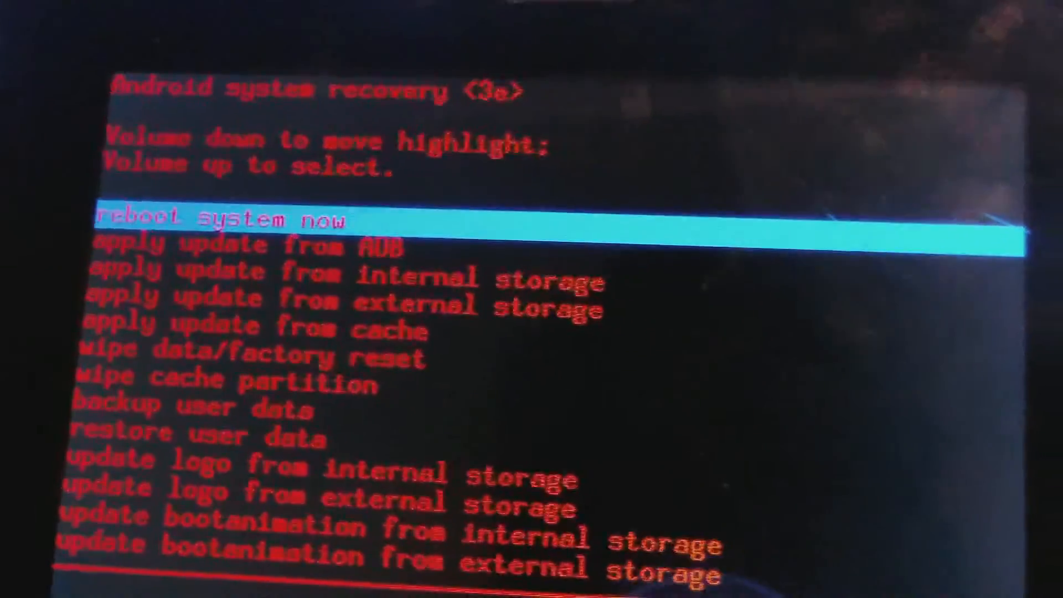
Move the recovery menu highlight down toward 'wipe data/factory reset'.
key("volumedown")
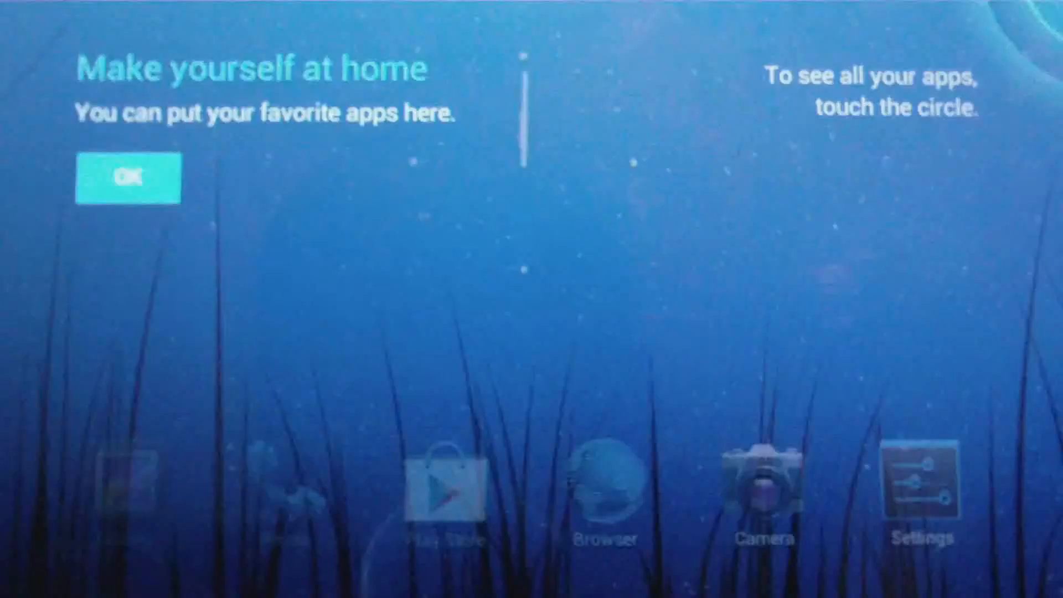
Dismiss the 'Make yourself at home' welcome overlay with OK.
left_click(128, 178)
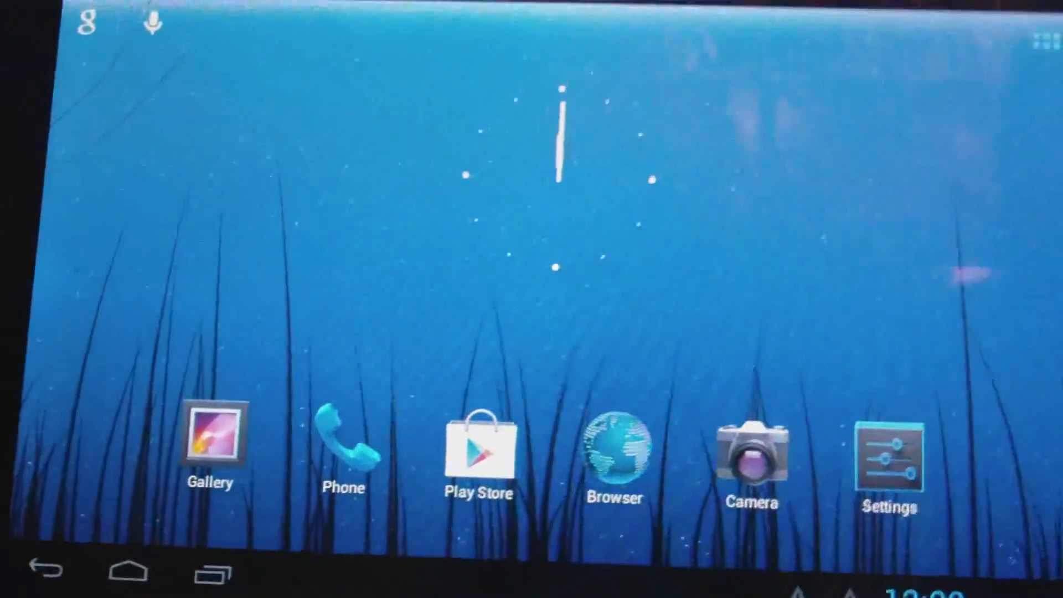